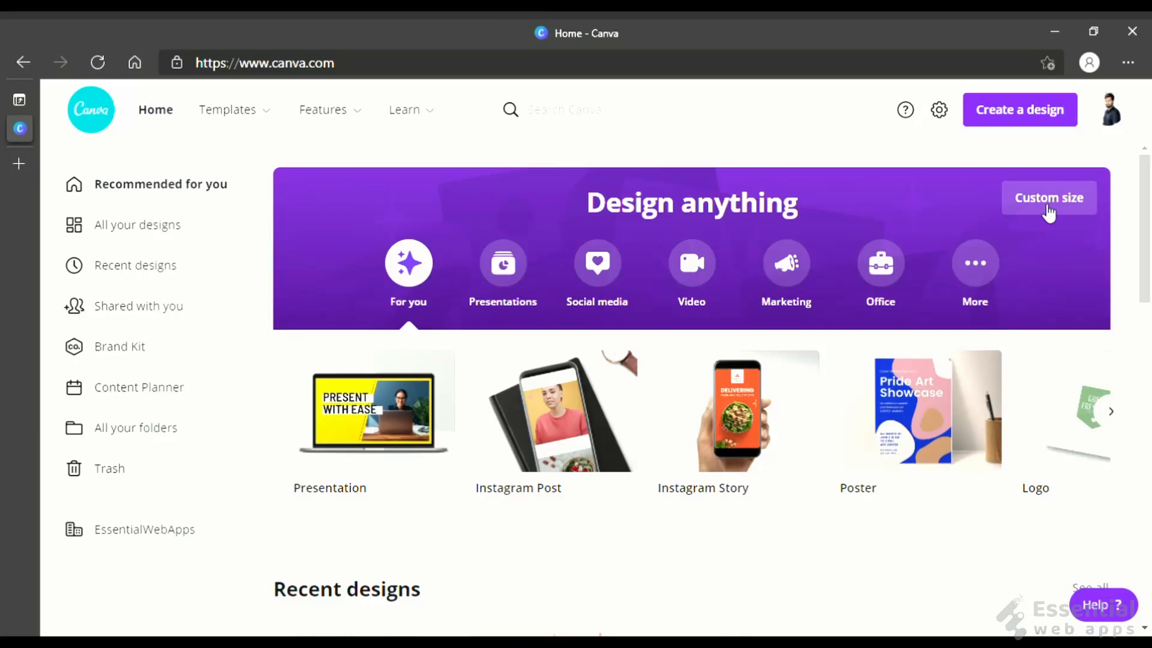
Enter a custom size of 3240 × 3240 with pixels kept as the unit.
click(1049, 198)
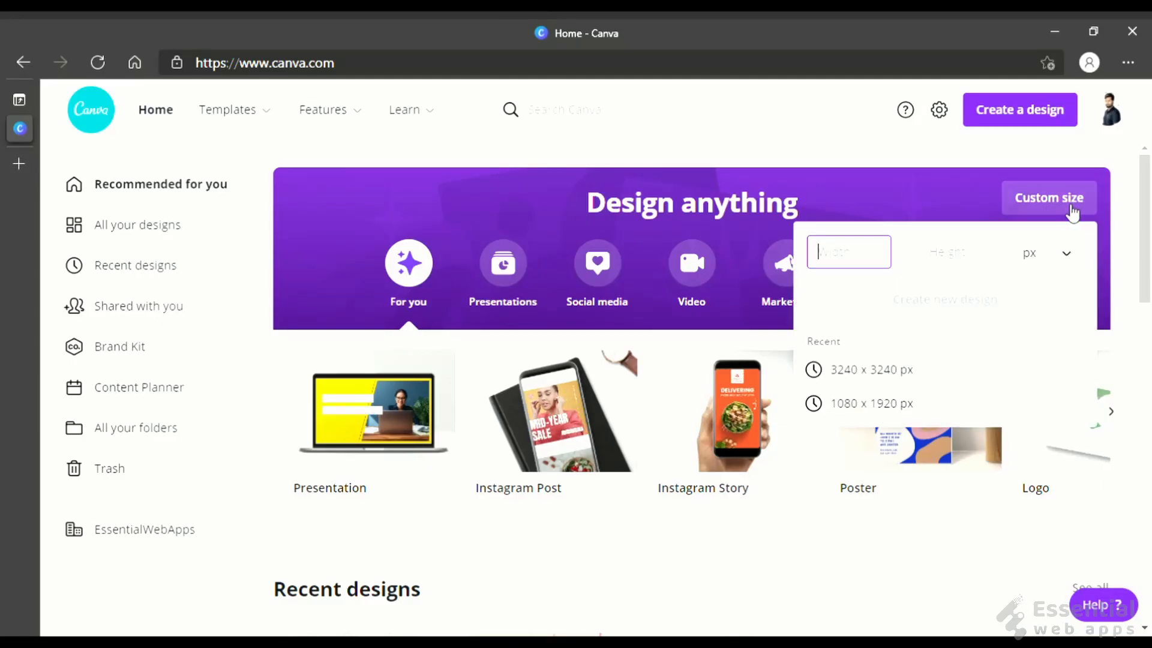
text(3240)
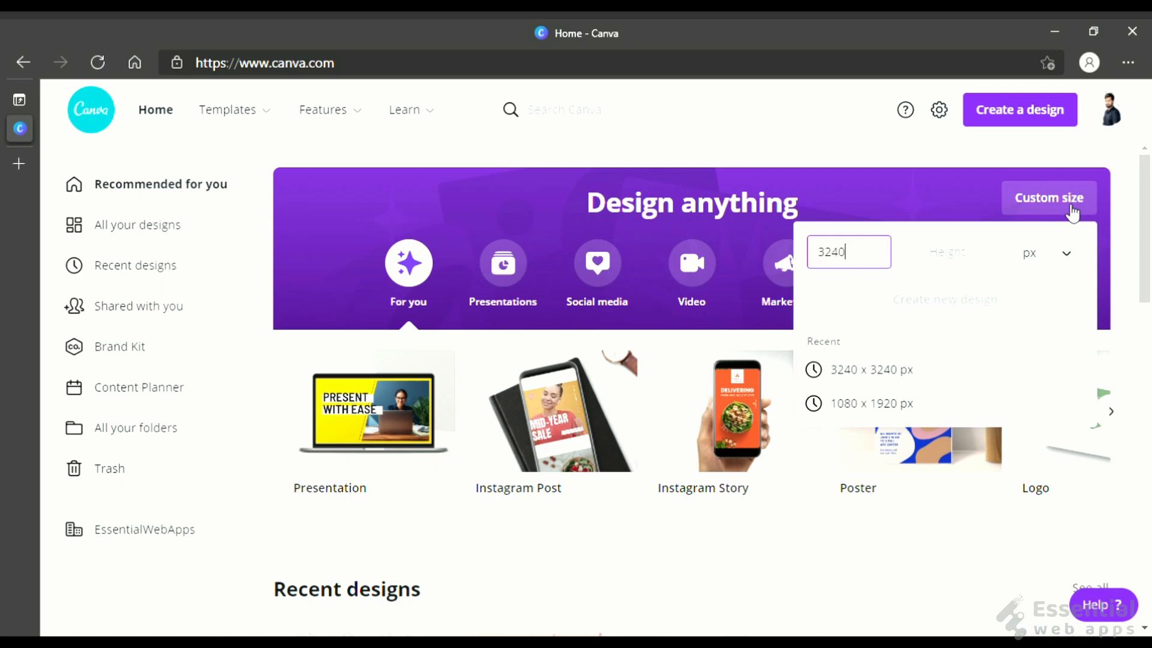
click(960, 252)
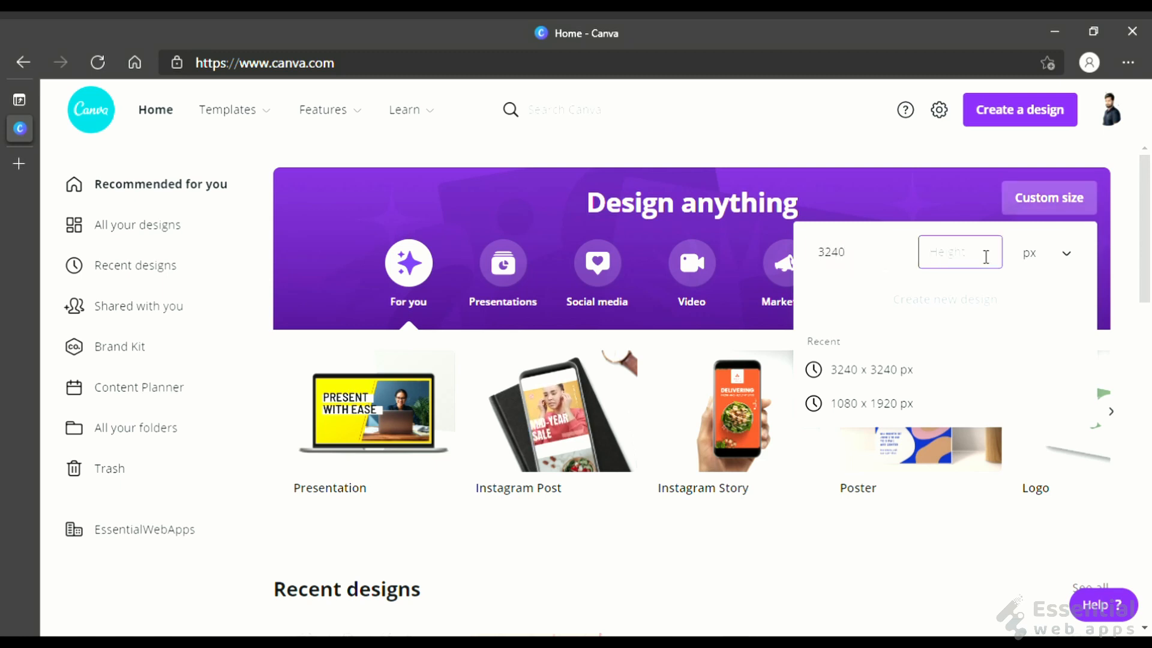
text(3240)
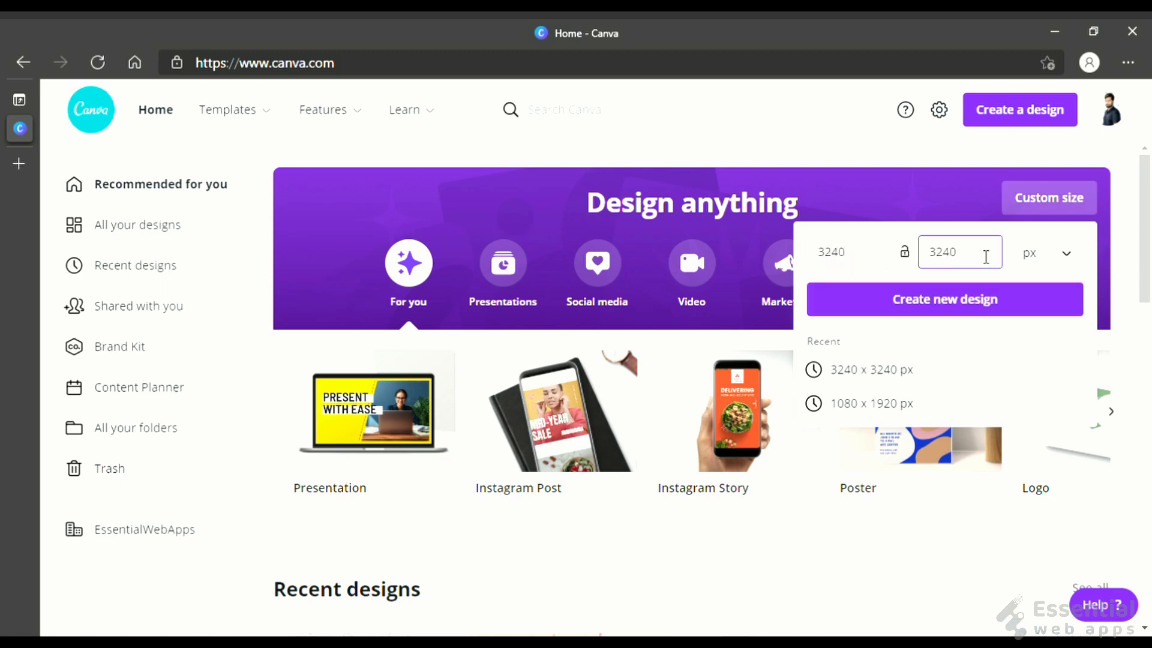
click(1049, 254)
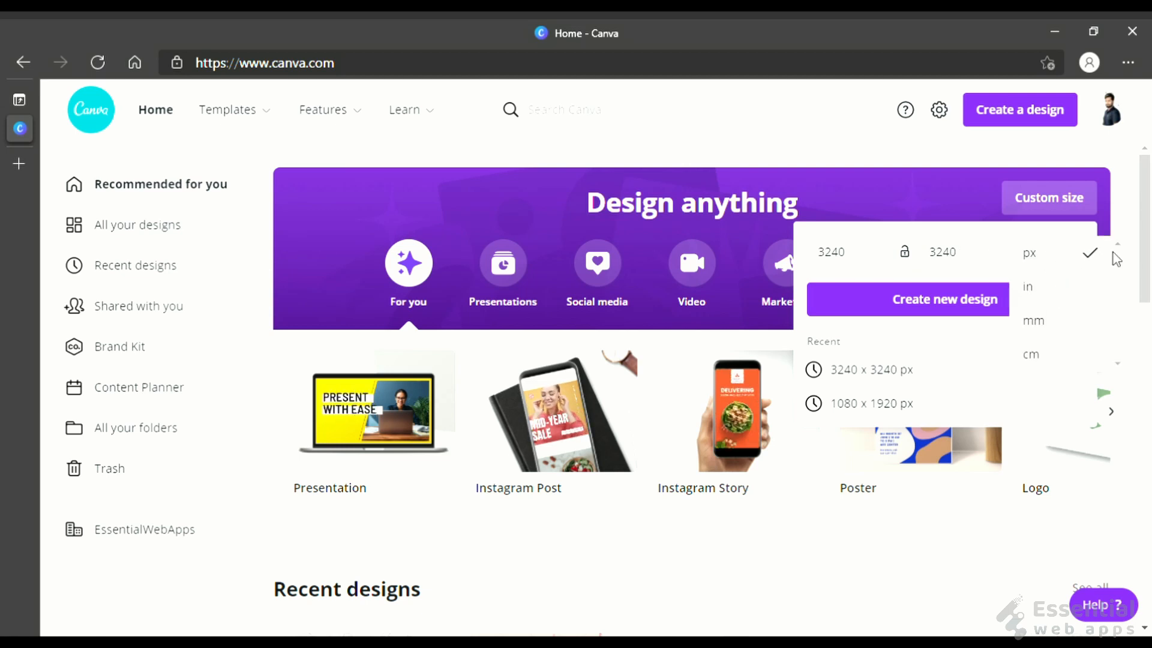
click(1026, 252)
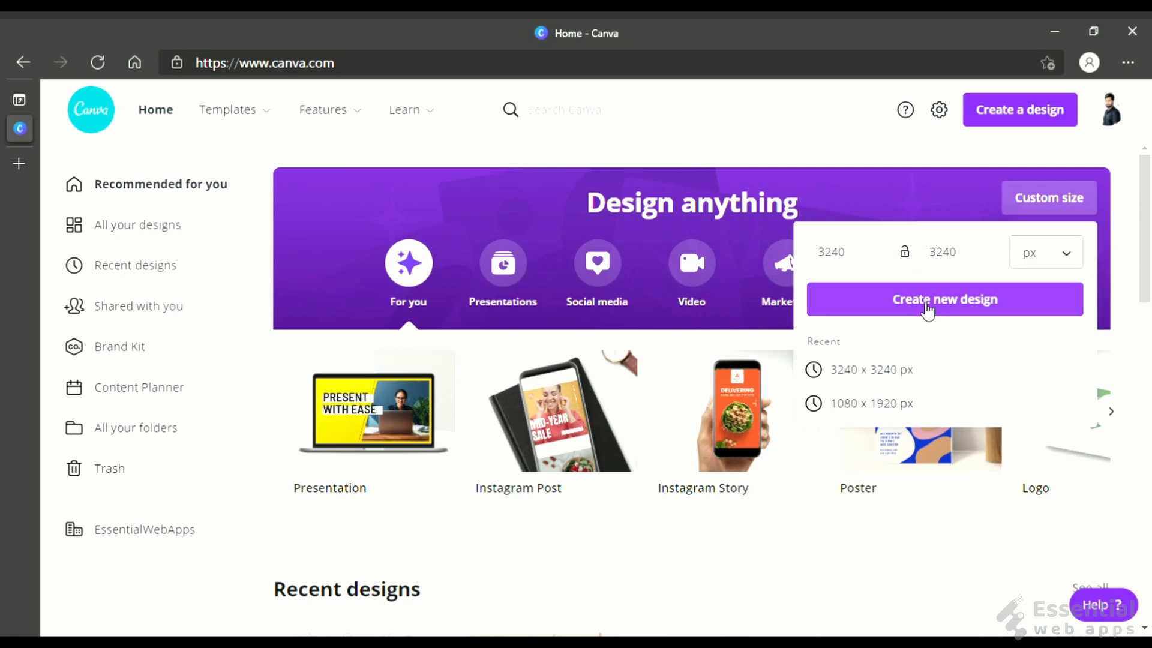
Create the square design and search Elements for 'grid' to find the 3×3 grid.
click(945, 299)
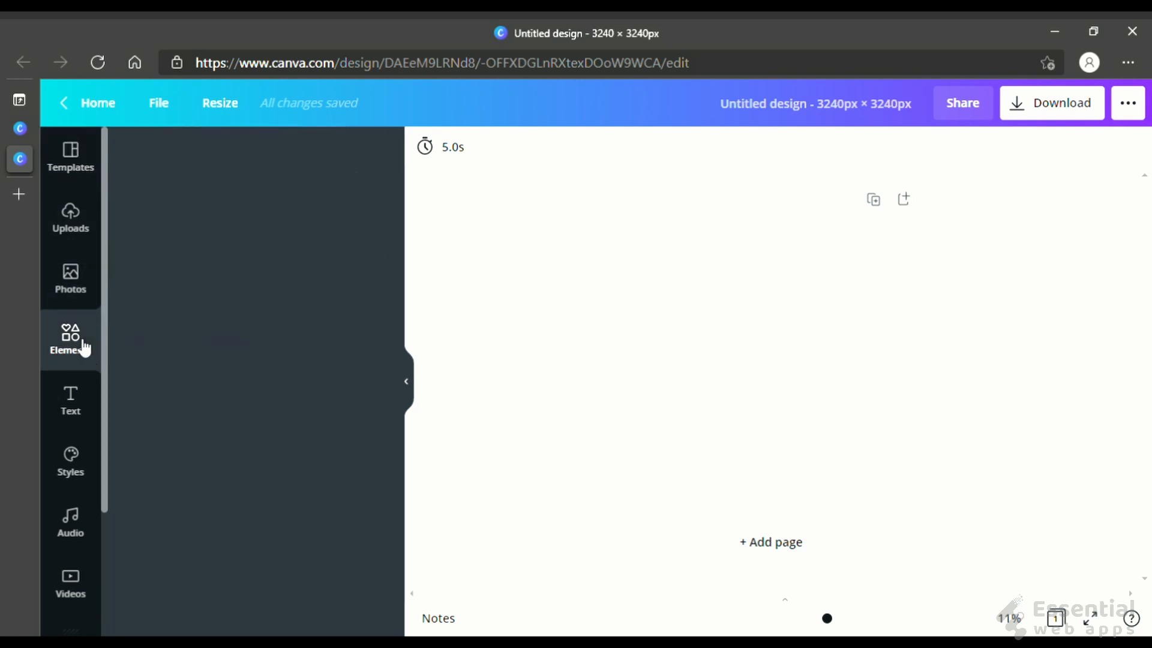
click(69, 338)
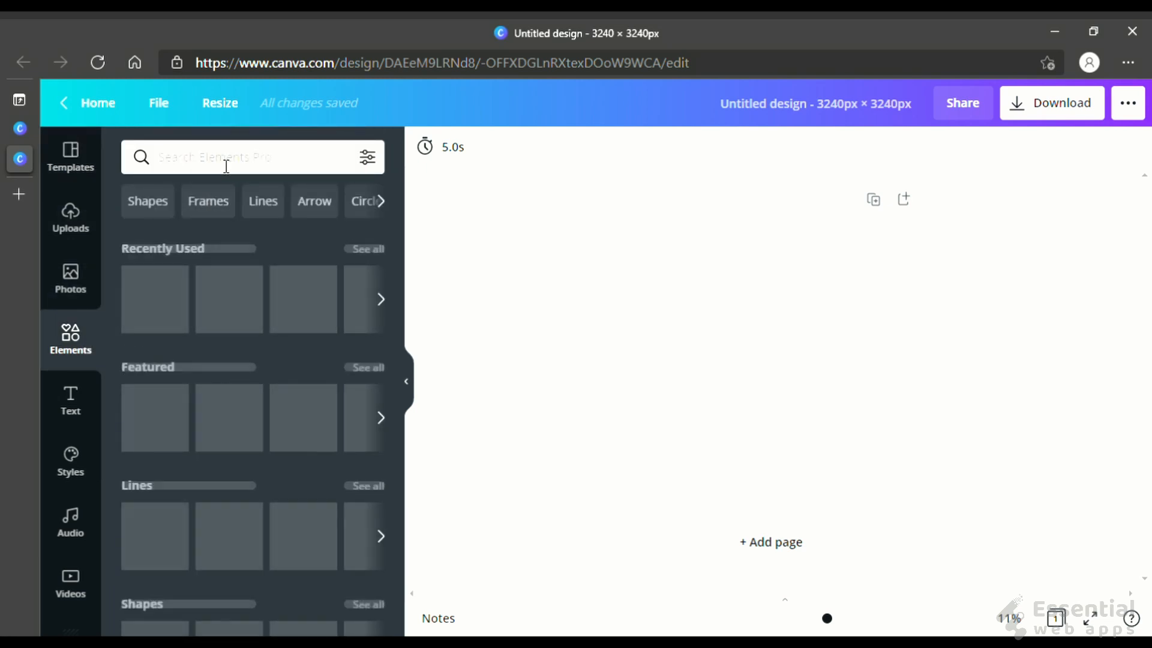
click(250, 156)
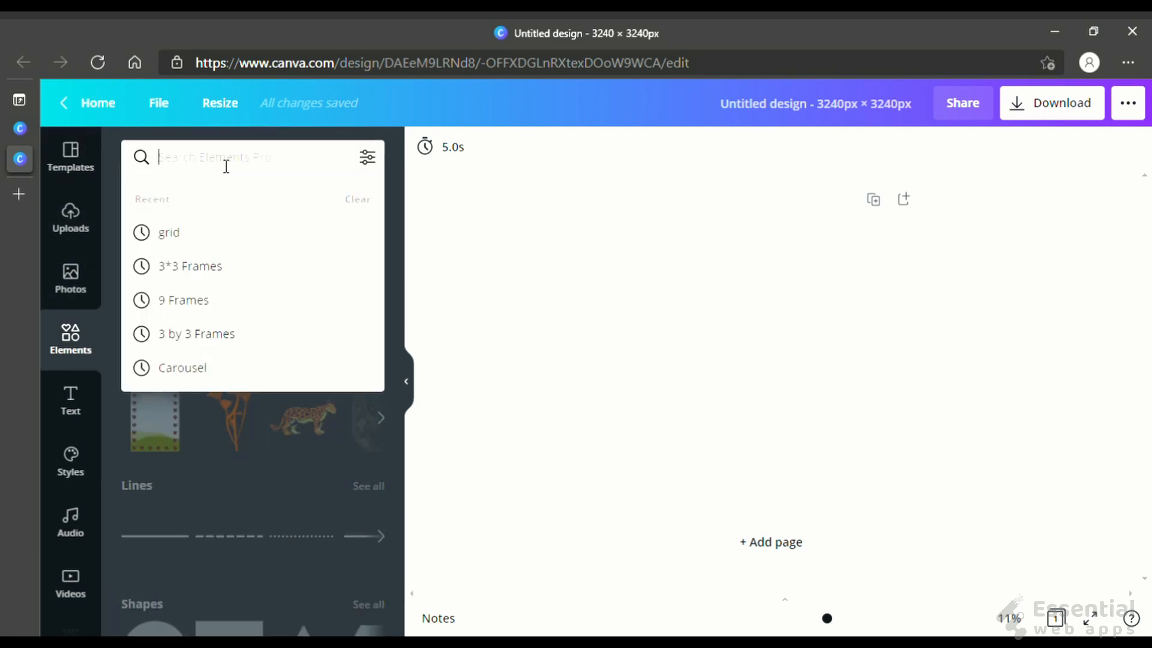
text(grid)
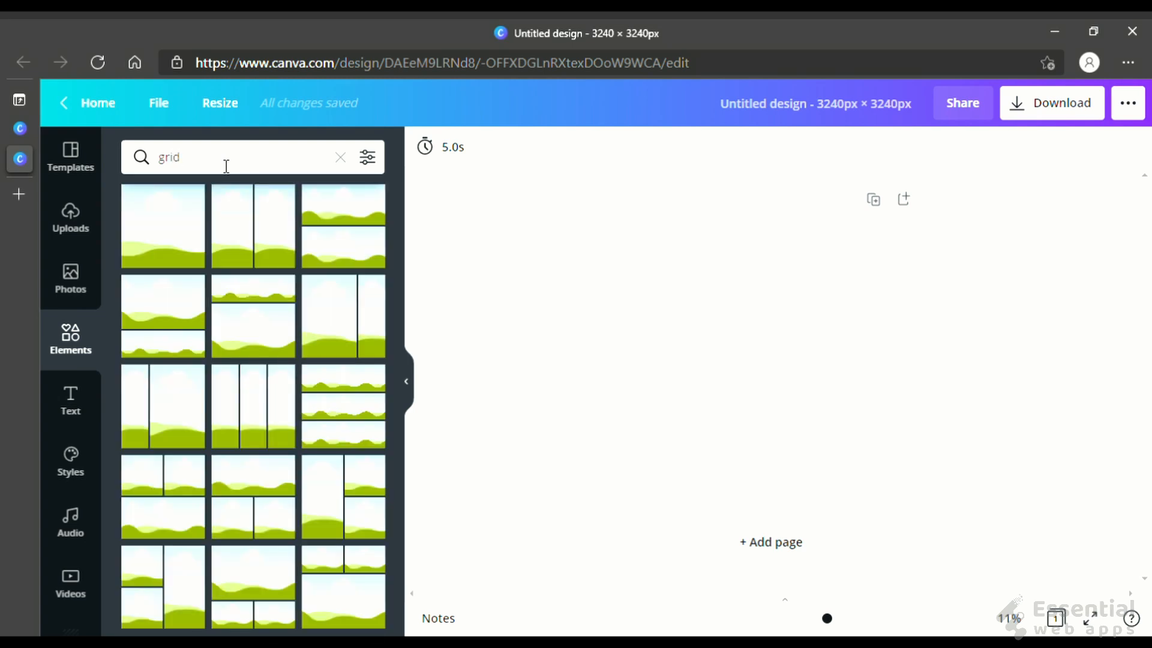
scroll(down, 3)
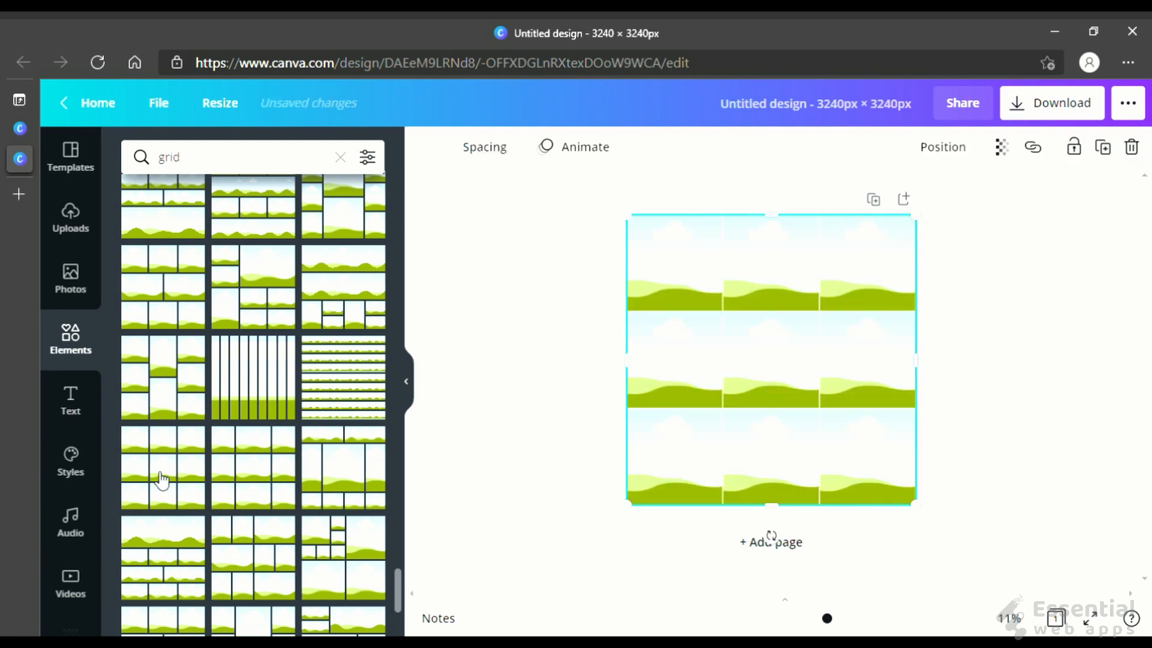
Deselect the grid and keep the page zoom at Fit, leaving the empty 3×3 guides.
click(991, 366)
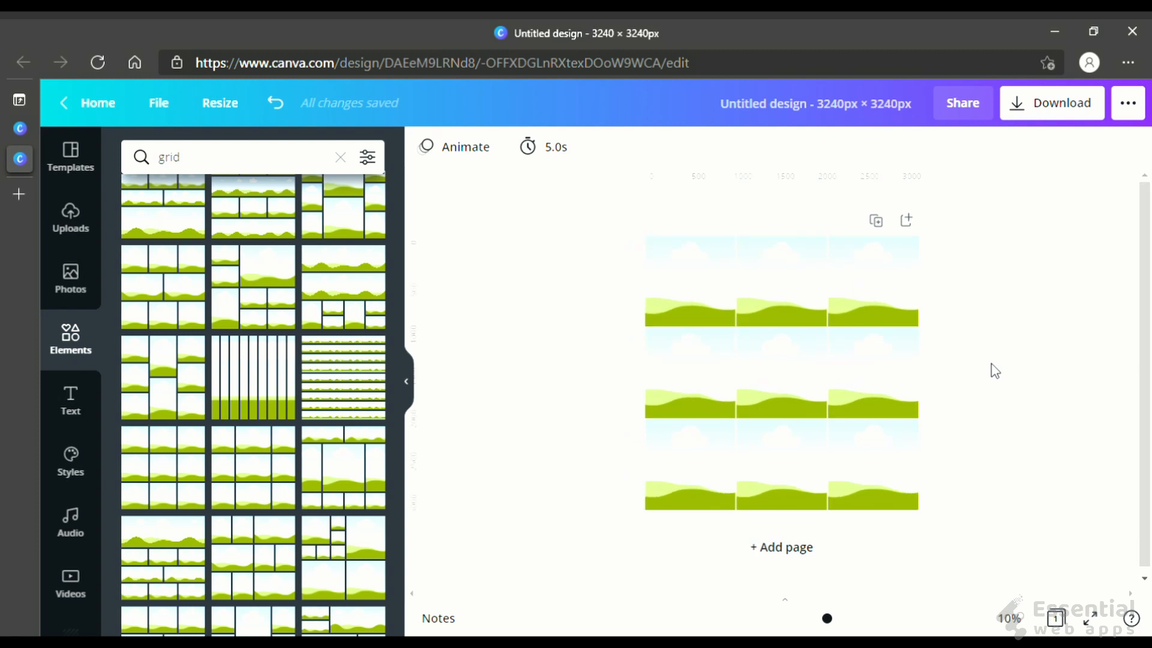
click(1009, 617)
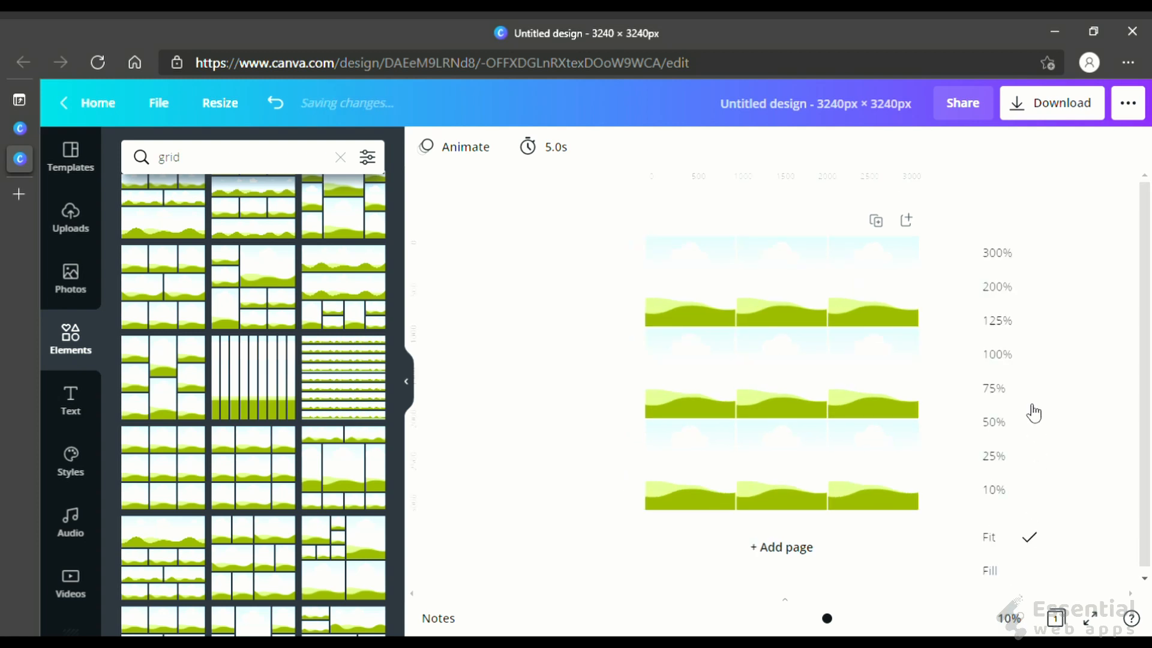
click(992, 456)
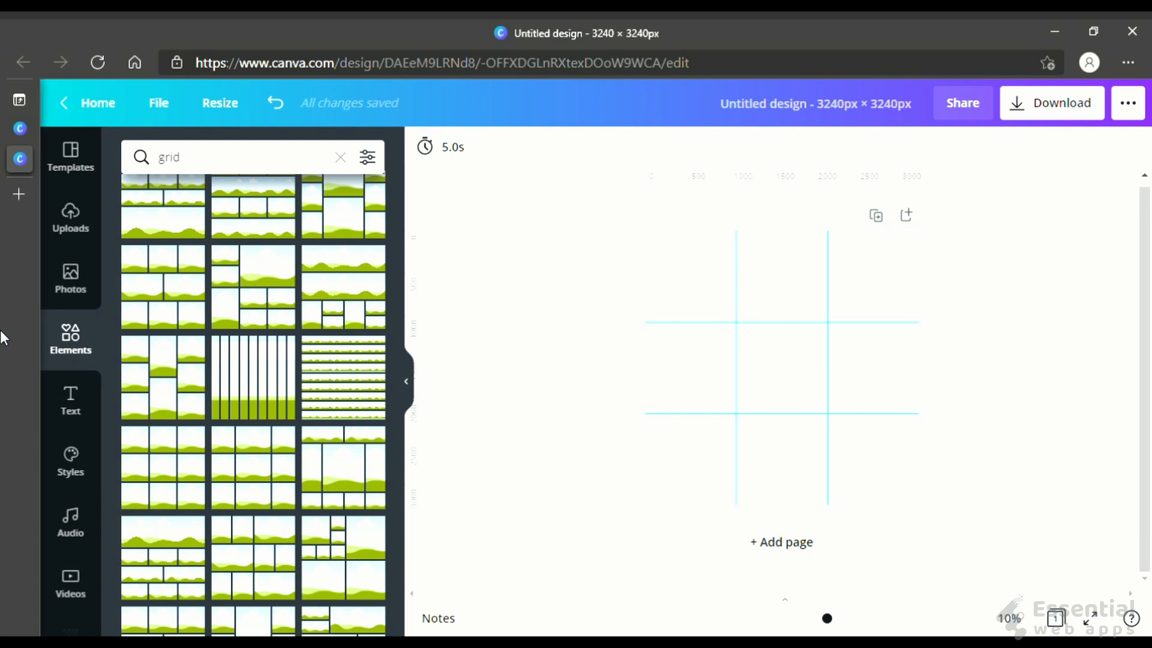
Place the photo of hands typing on a laptop across the whole 3×3 grid.
click(69, 279)
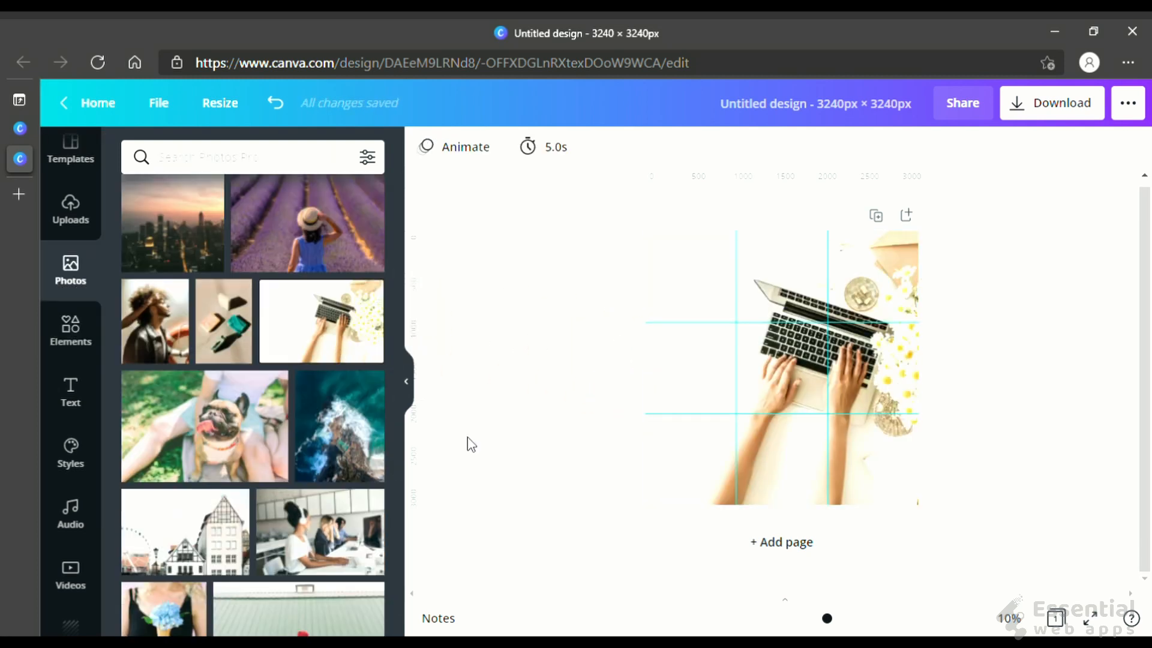
click(70, 214)
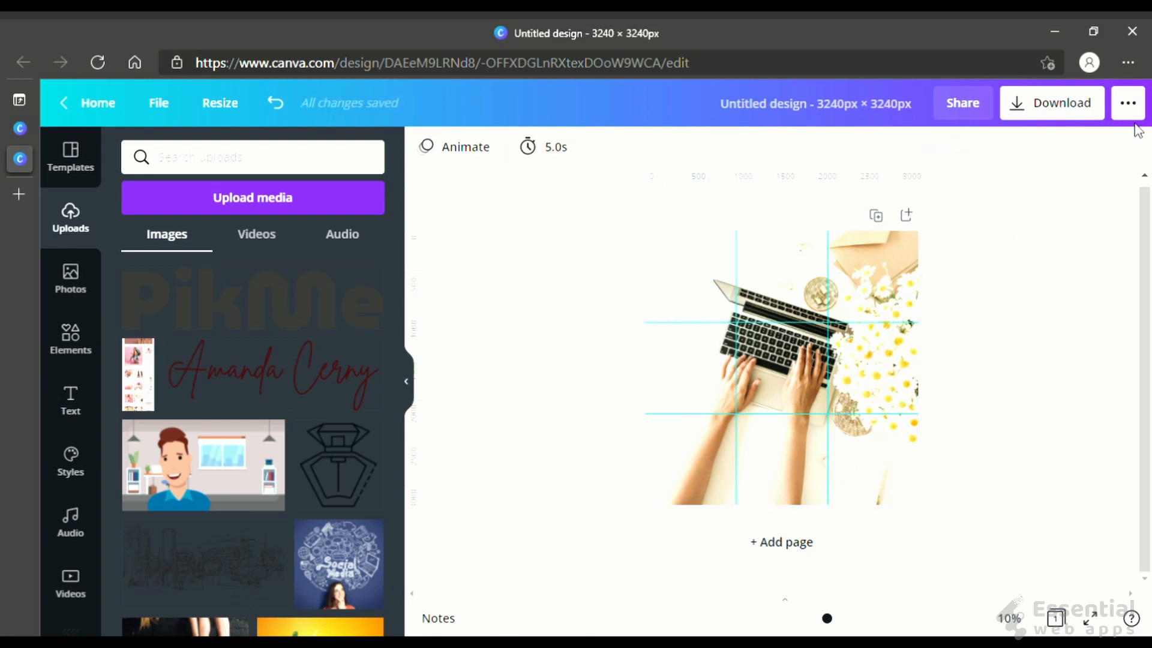
Download the design as a JPG at quality 100.
click(1052, 103)
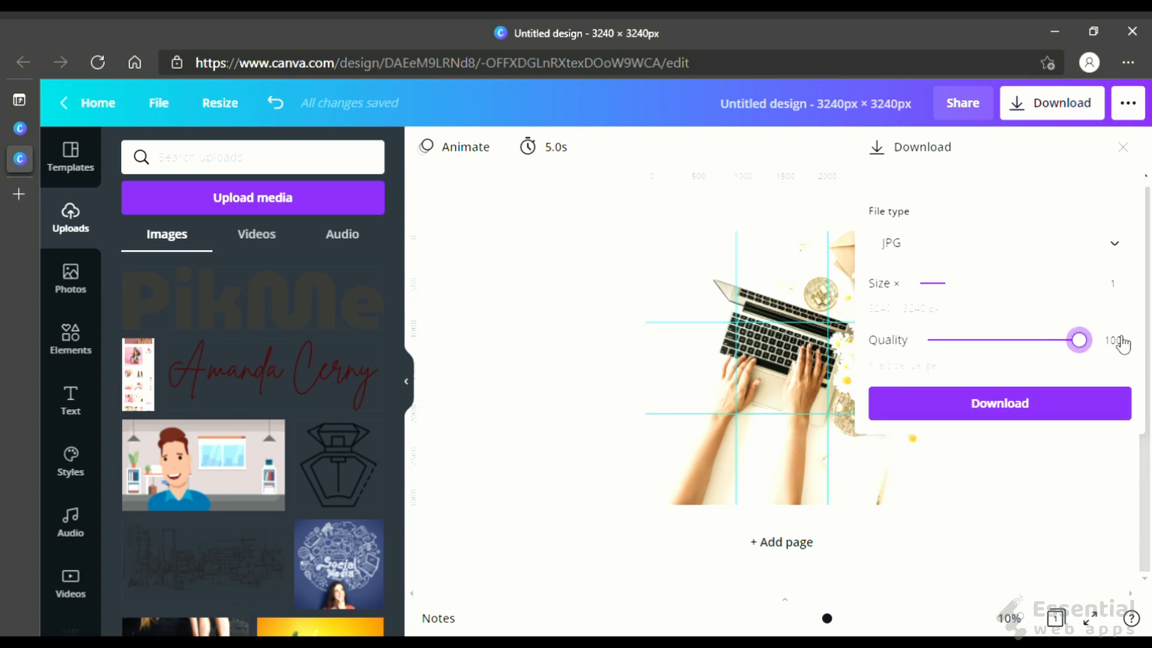
mouse_move(1021, 403)
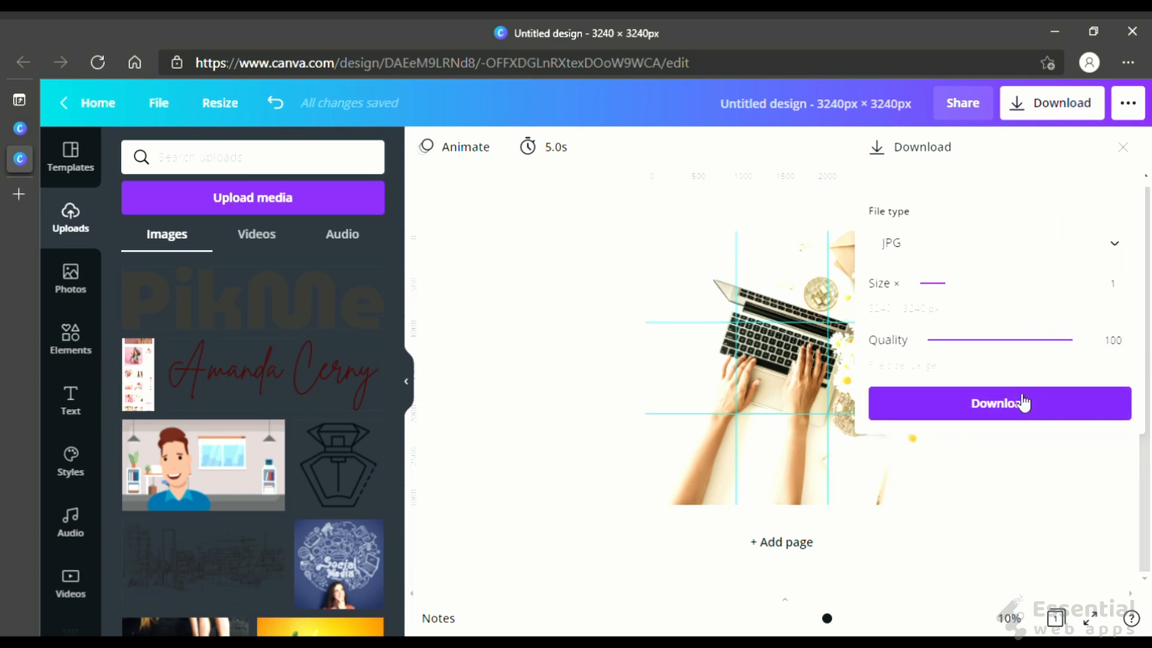
click(998, 403)
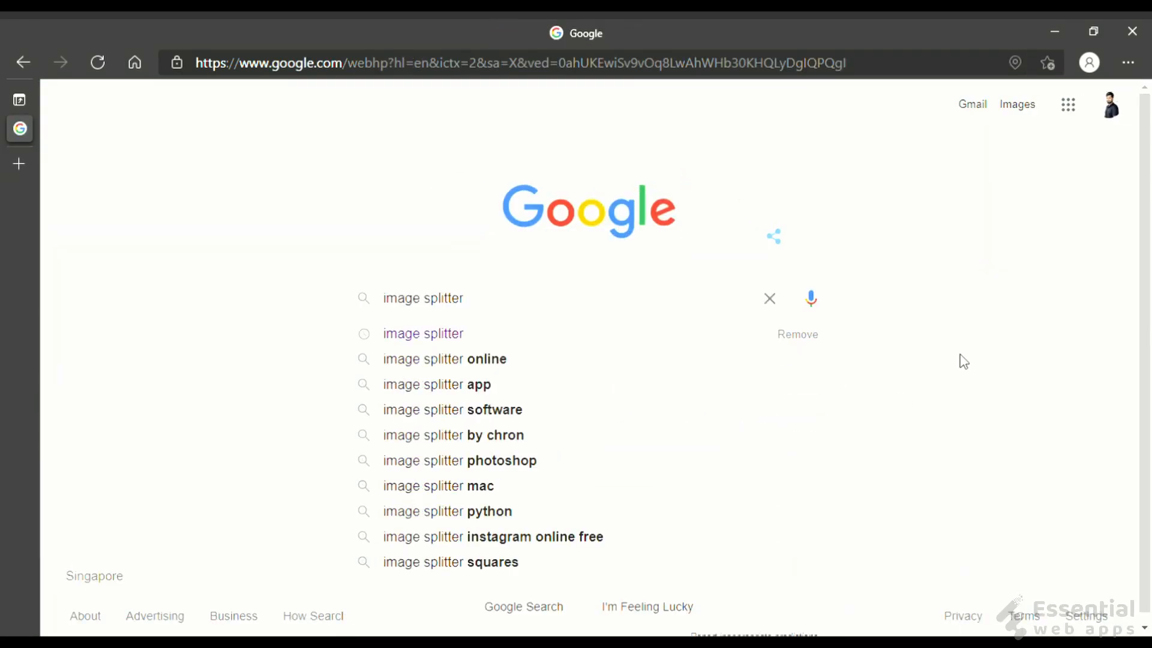
Search Google for 'image splitter' to reach the Postcron ImageSplitter site.
click(422, 332)
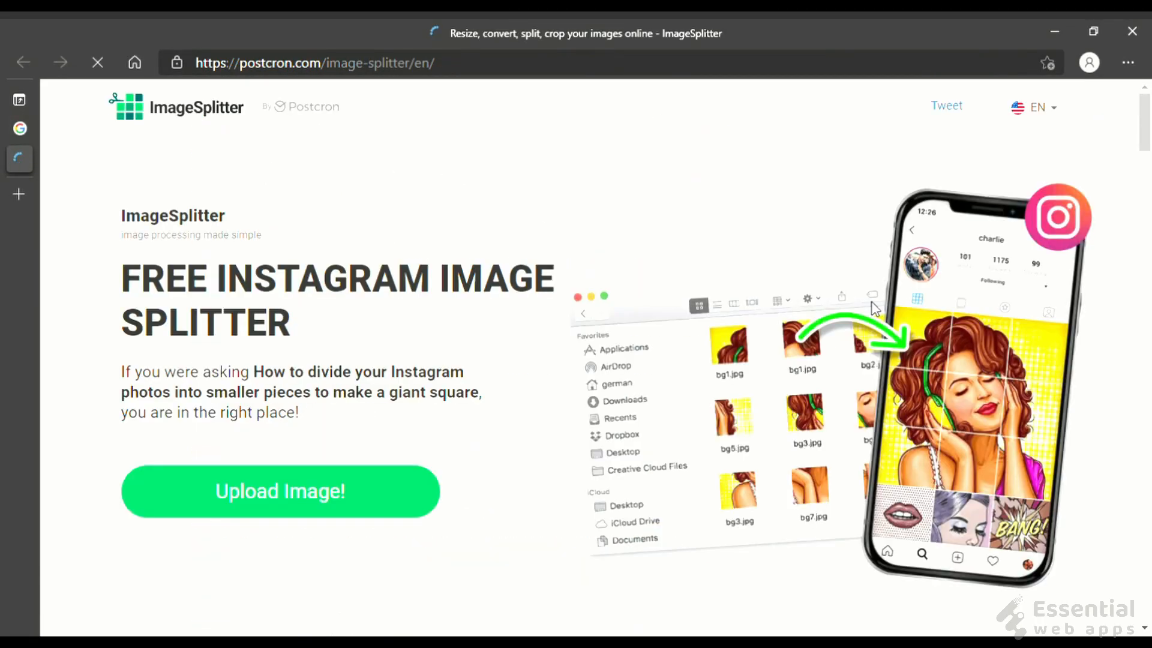
mouse_move(610, 303)
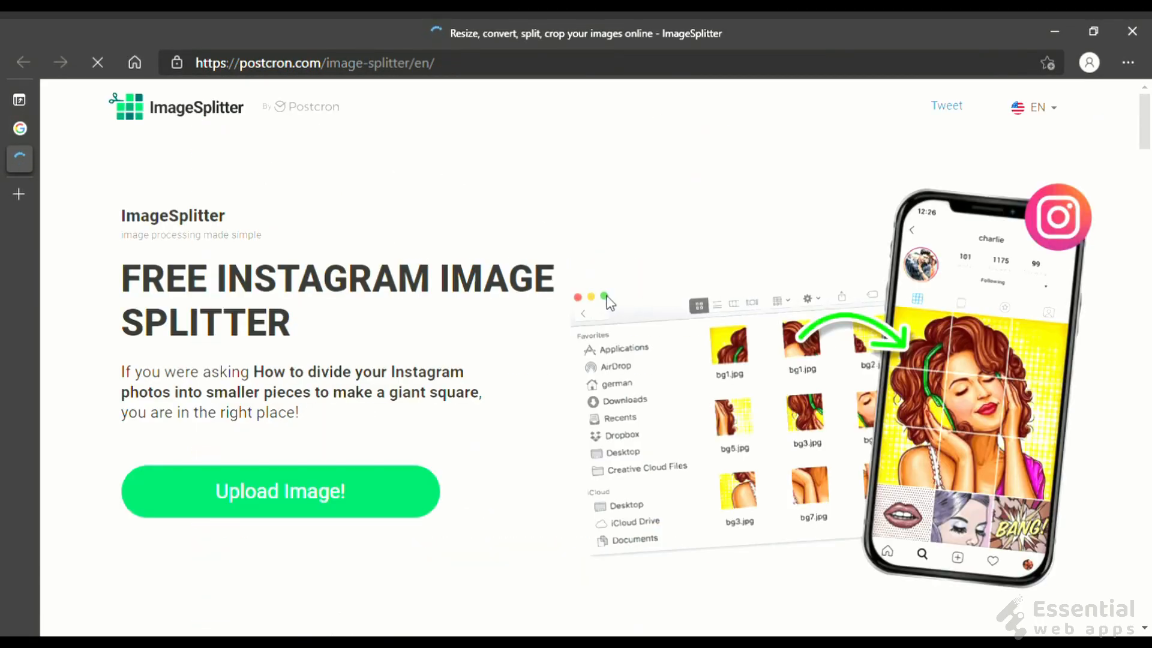
Upload the exported JPG and split it into 3 columns by 3 rows of JPG tiles, saved as a zip.
click(279, 490)
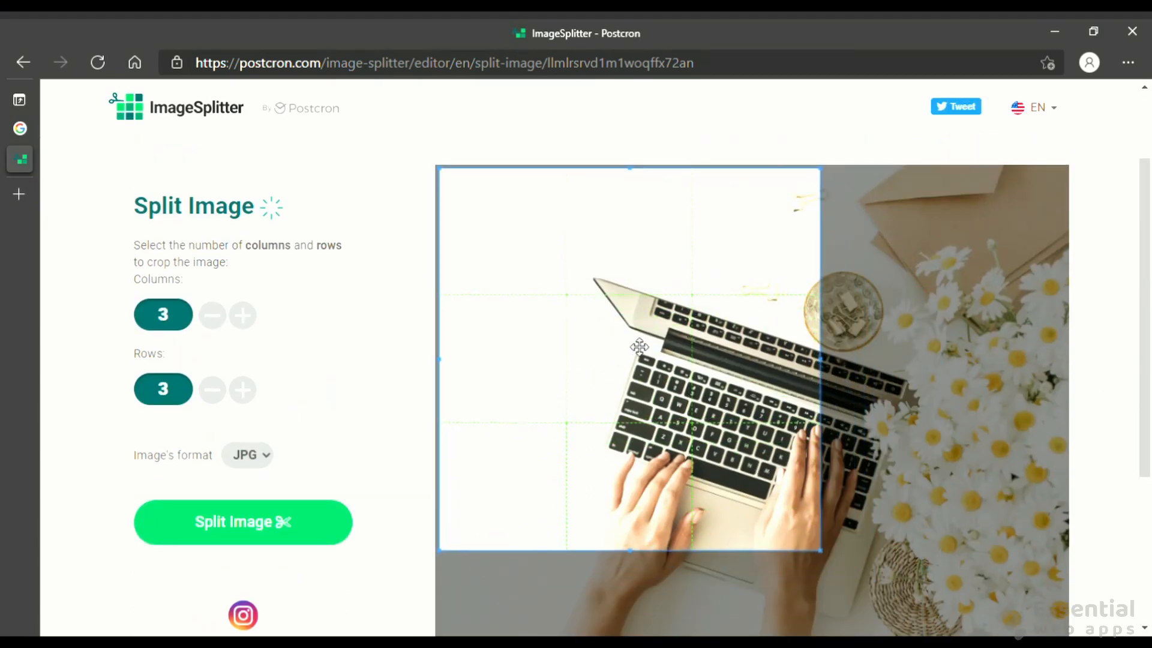
scroll(down, 3)
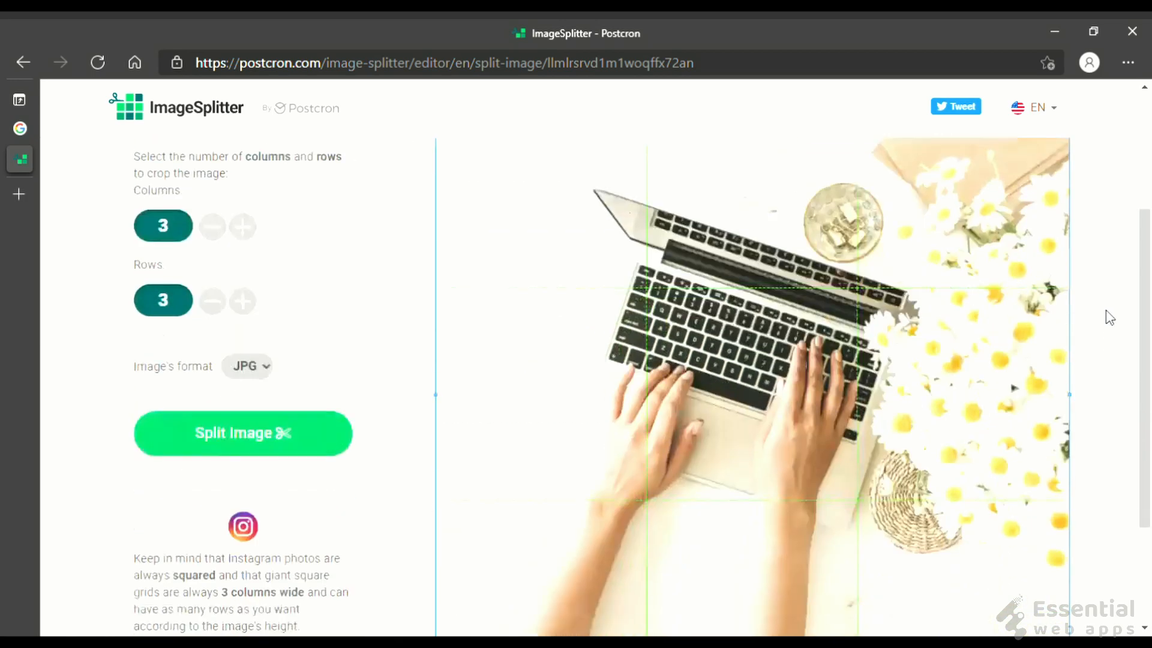
scroll(down, 3)
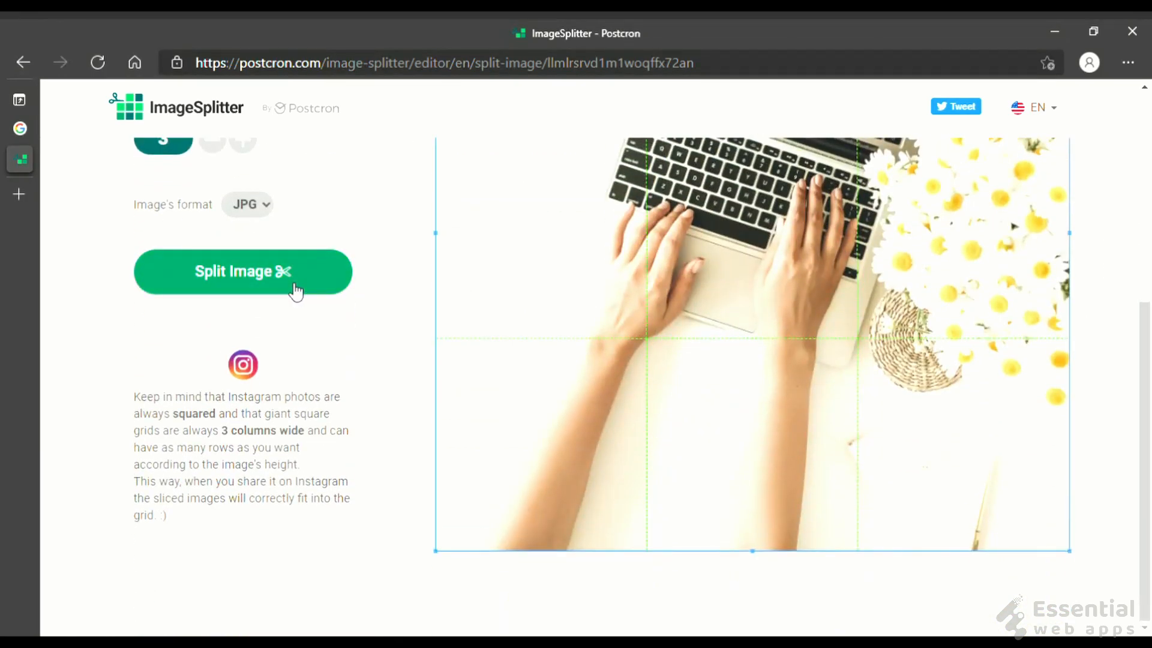
click(243, 271)
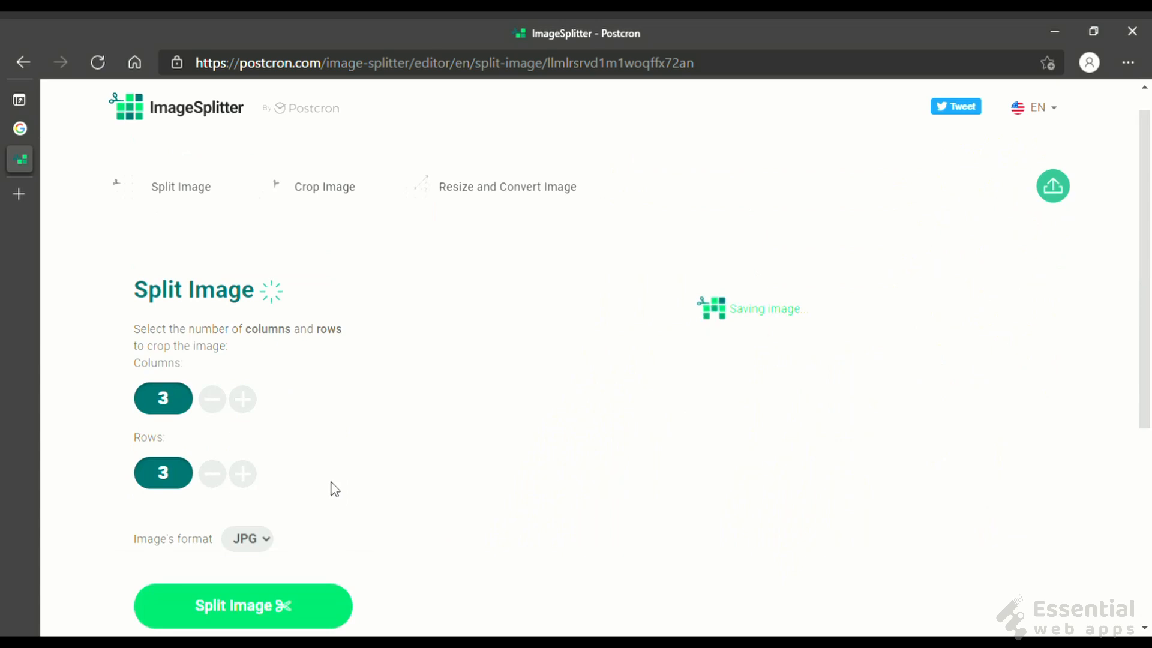
click(242, 605)
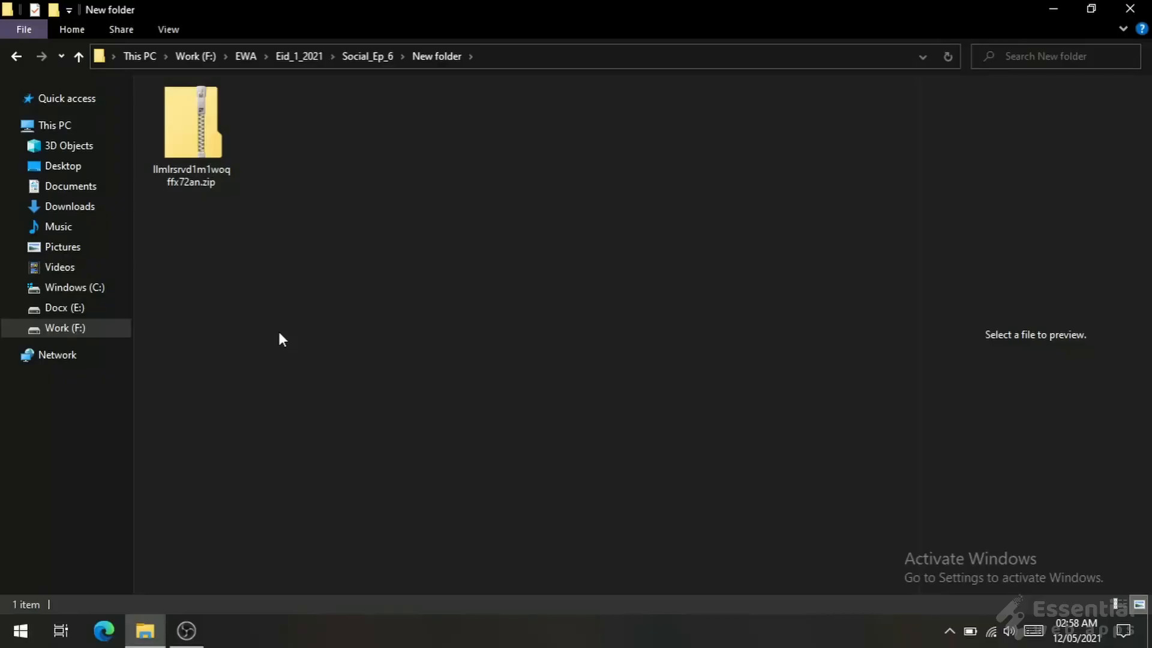
Extract the downloaded zip to its suggested folder and view the nine tiles 1.jpg–9.jpg.
click(191, 125)
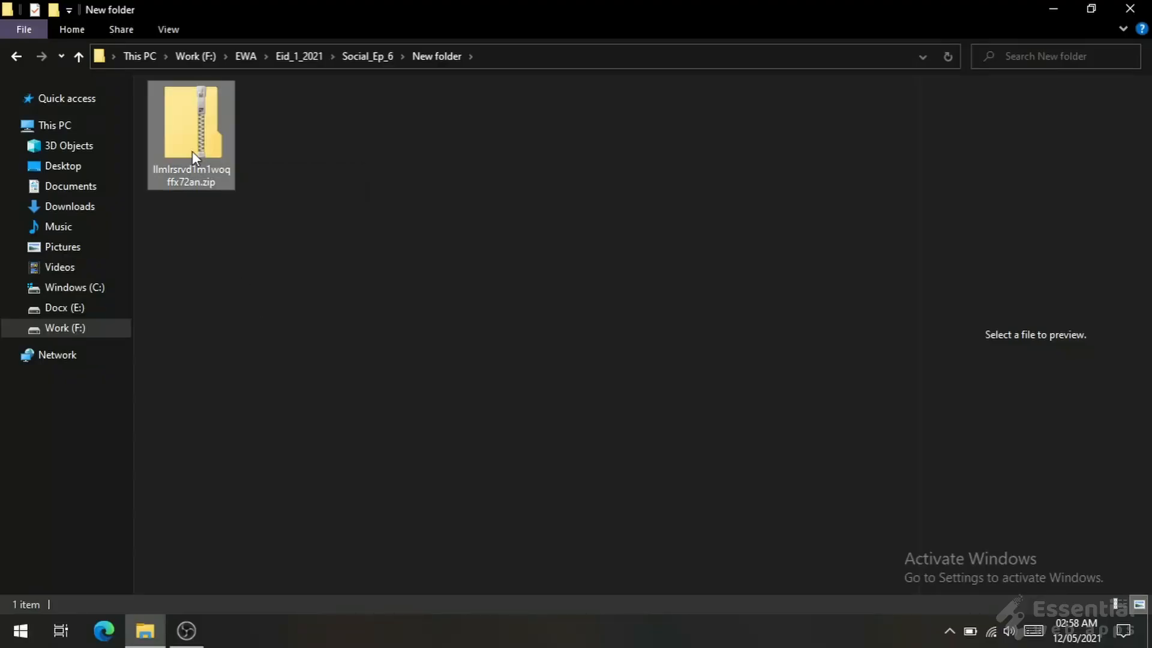
right_click(191, 128)
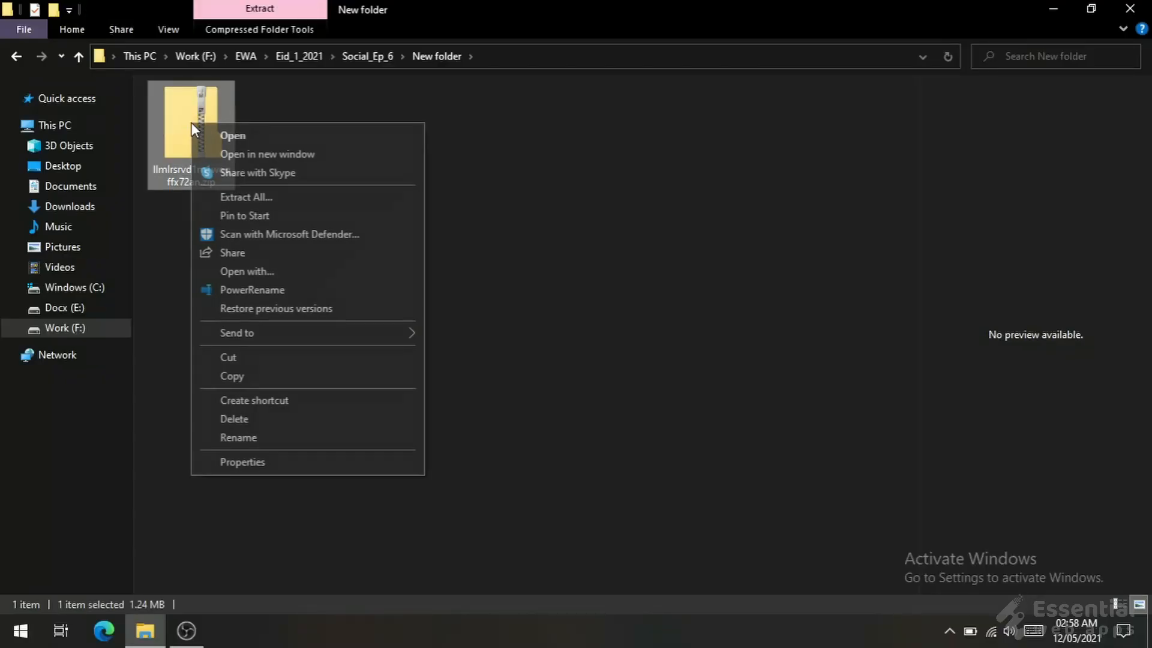
click(246, 197)
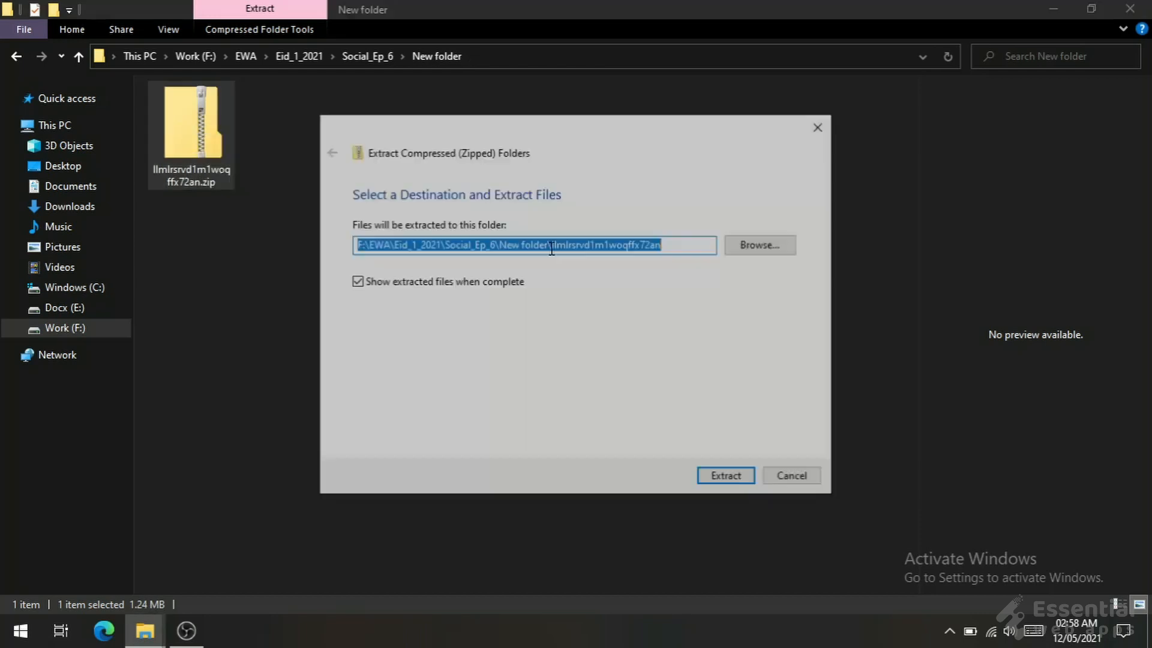
click(724, 475)
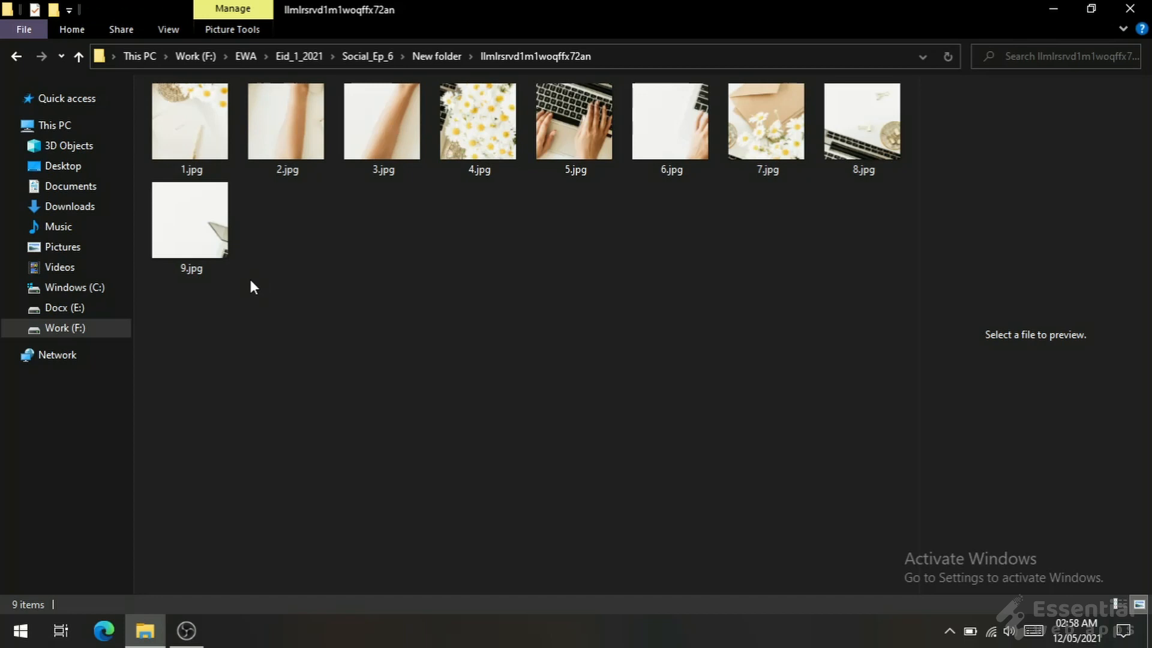
click(189, 120)
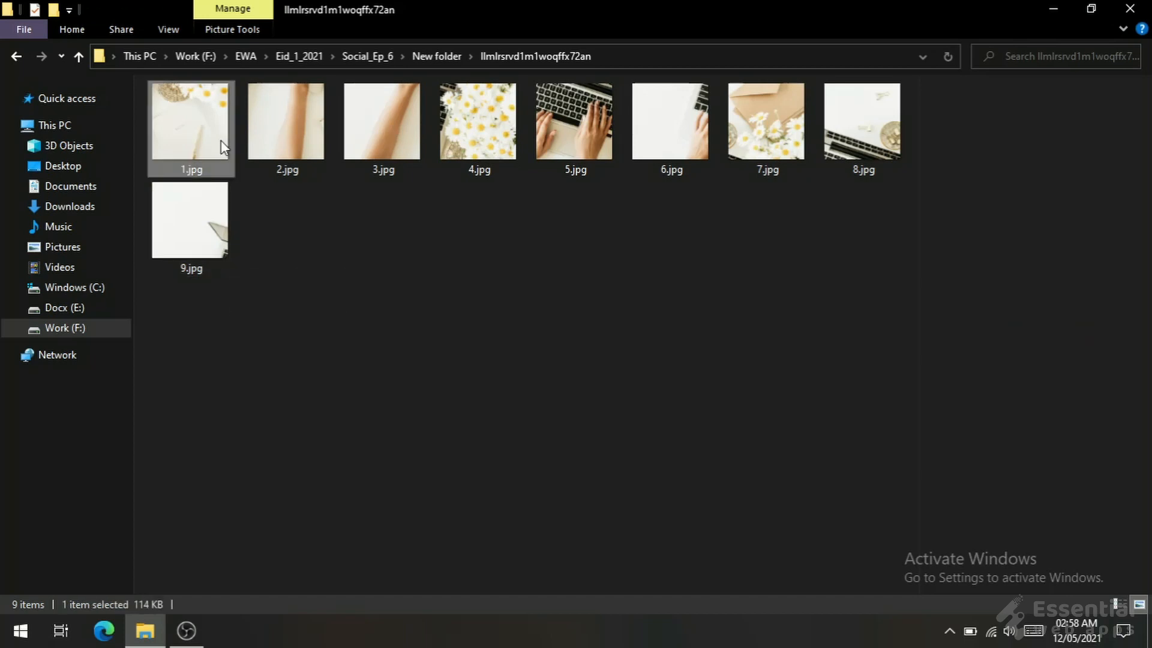